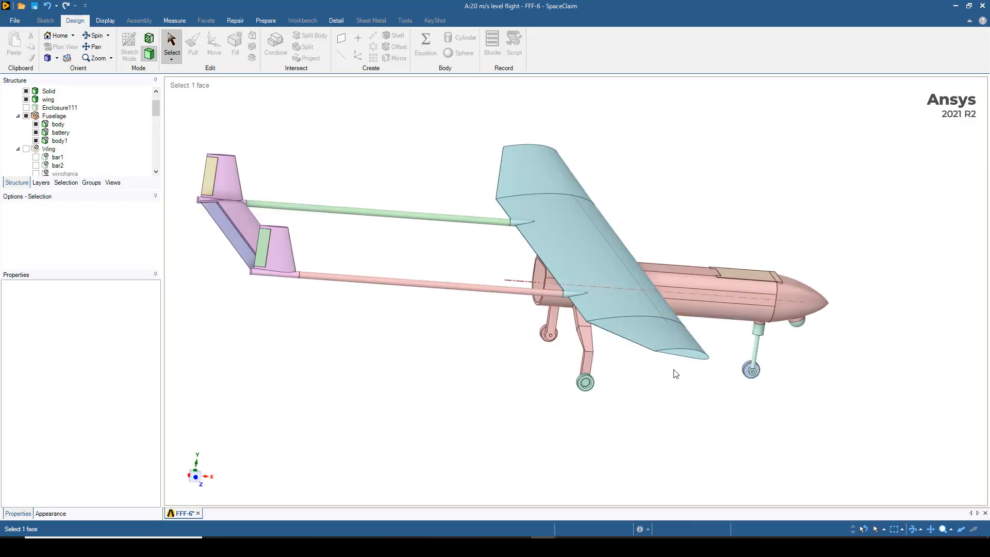
Make Enclosure111 visible so the wind-tunnel box surrounds the drone.
left_click(539, 272)
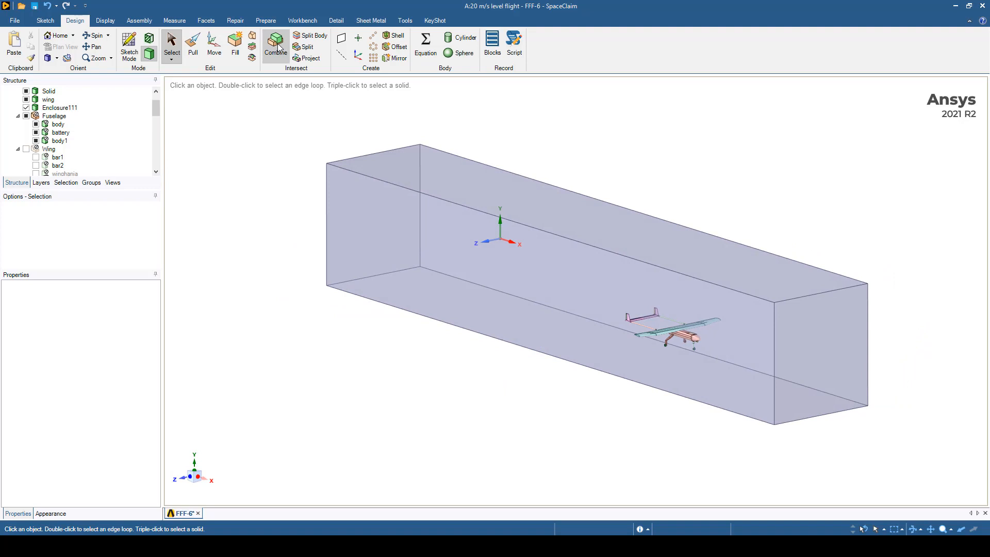
left_click(275, 40)
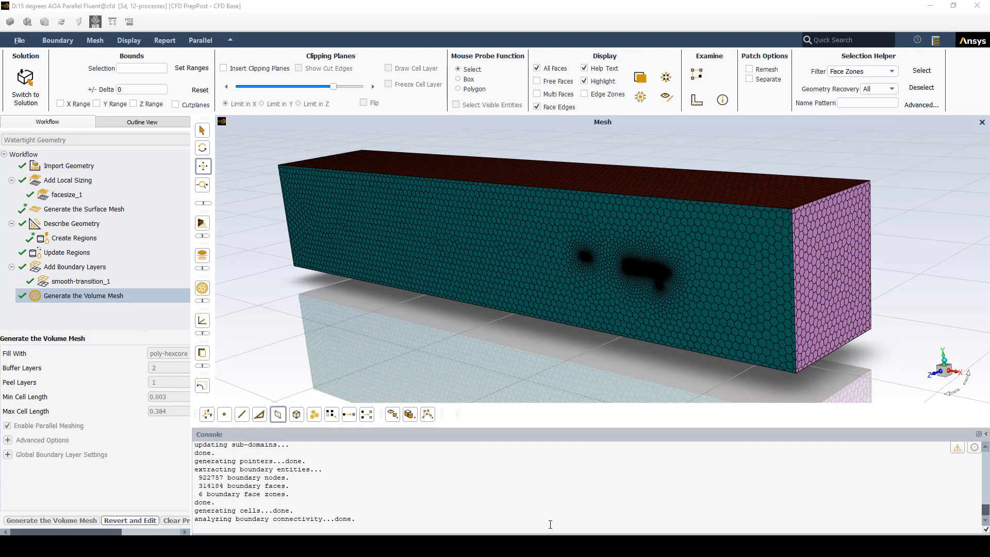
mouse_move(537, 267)
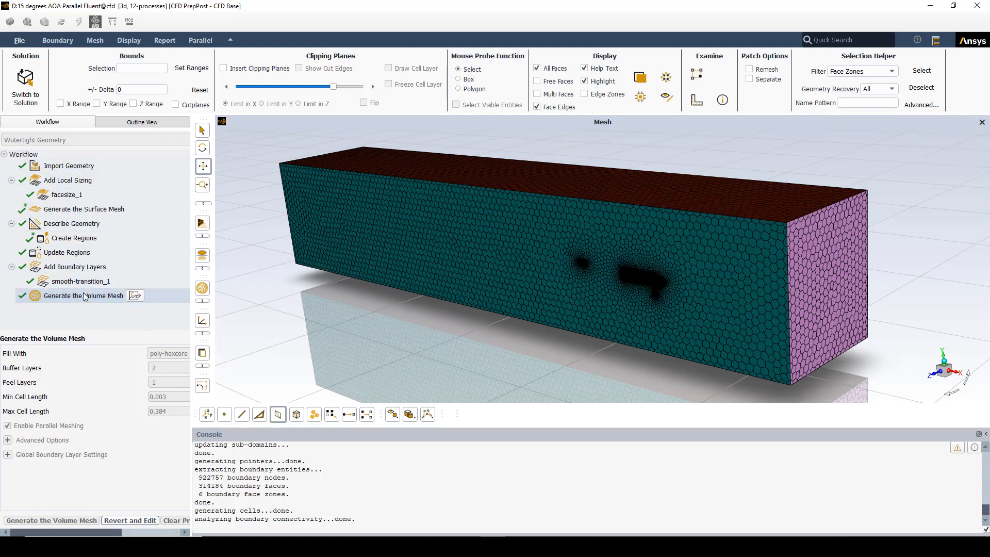
mouse_move(90, 302)
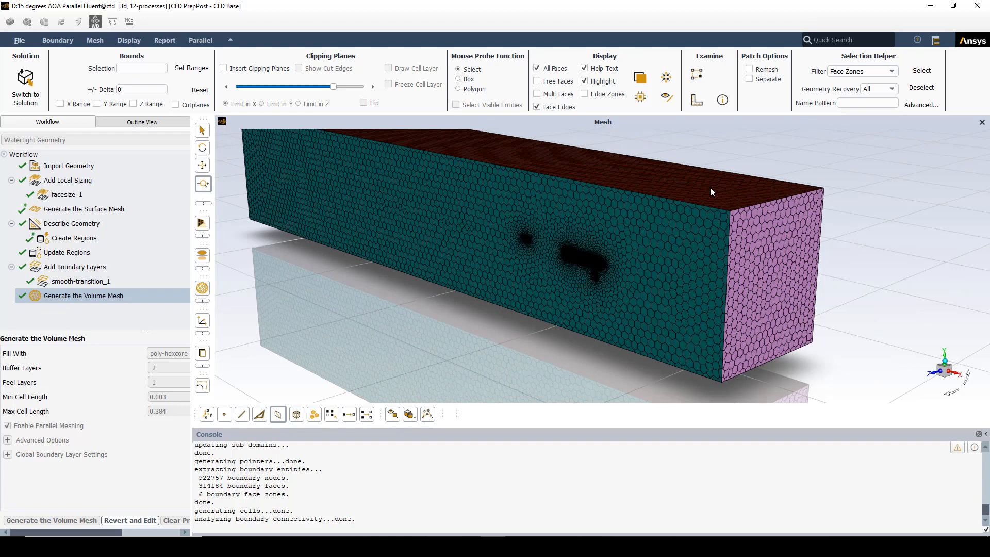
mouse_move(611, 279)
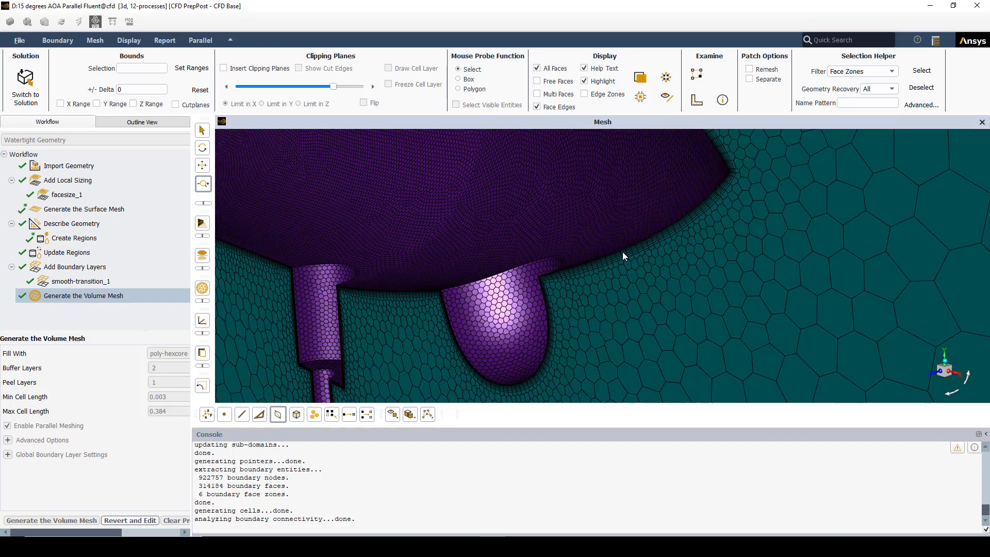
mouse_move(631, 275)
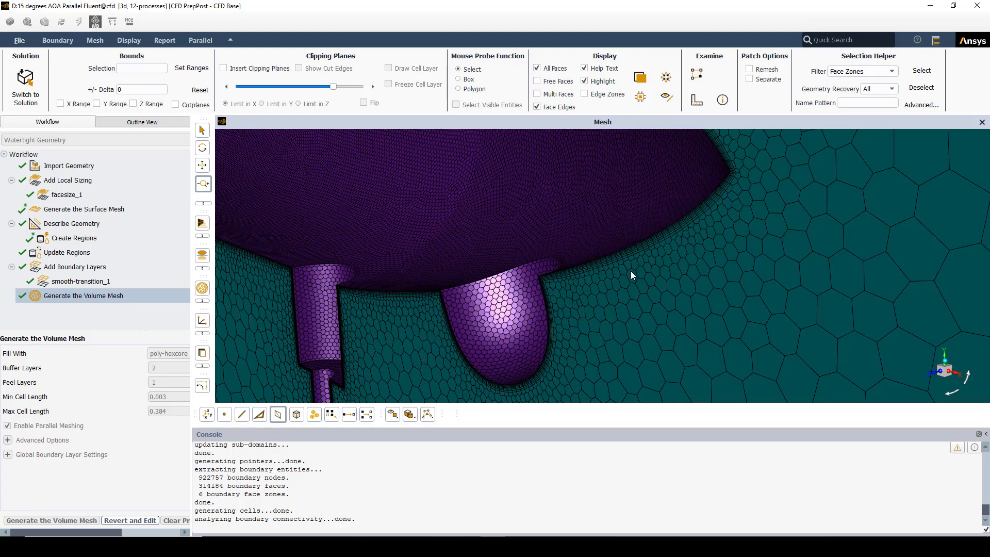
Enable Insert Clipping Planes and Draw Cell Layer, zooming in on the drone's cell layer.
left_click(225, 68)
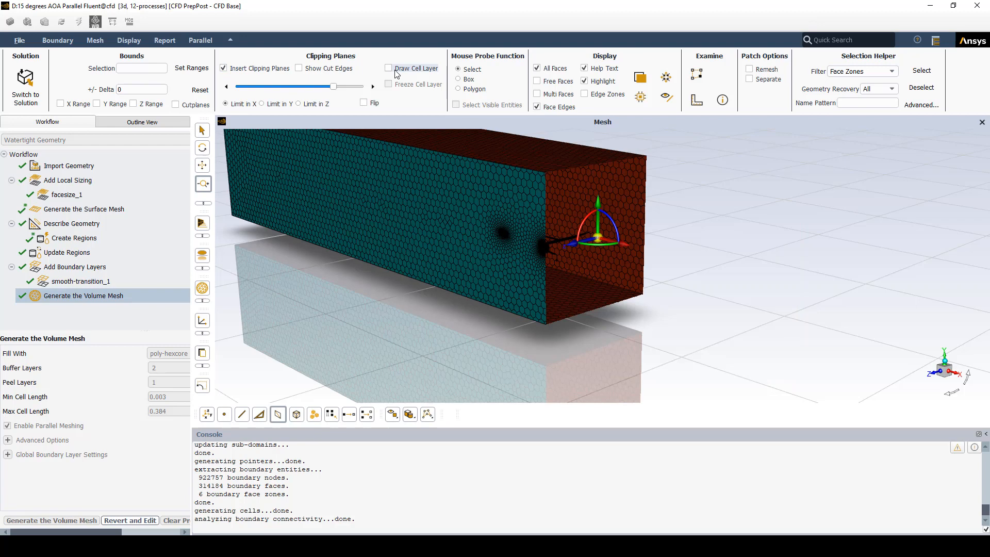
left_click(389, 68)
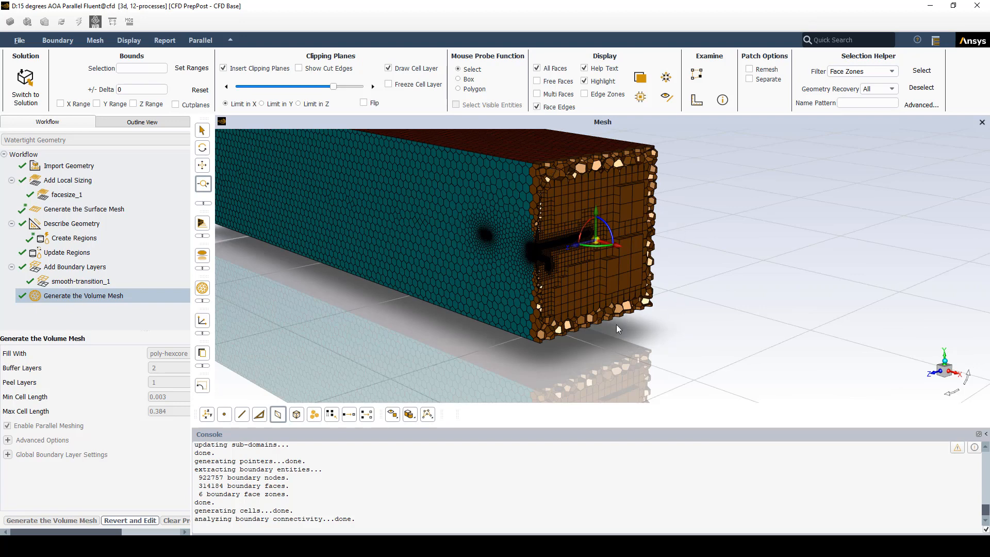
scroll("up", 3)
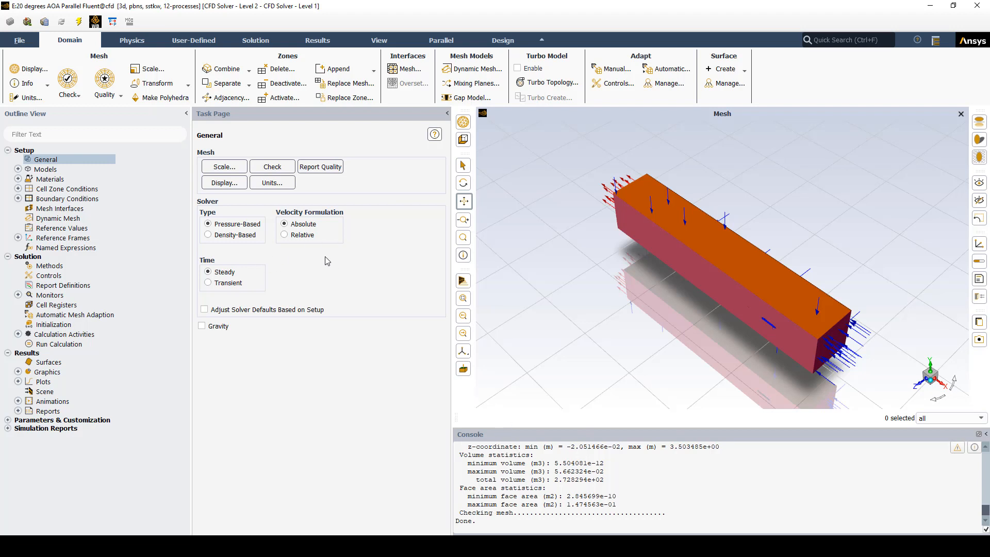
mouse_move(255, 230)
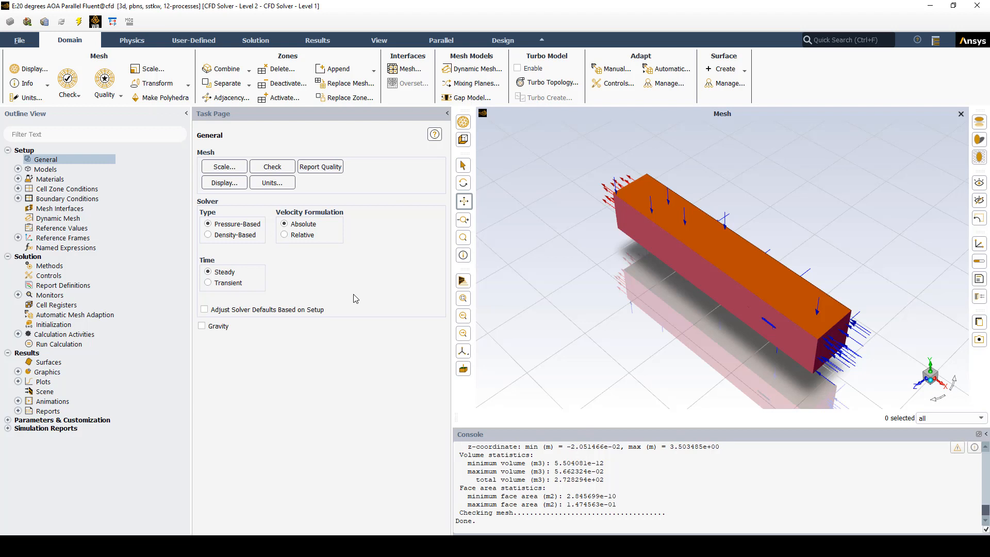
mouse_move(224, 278)
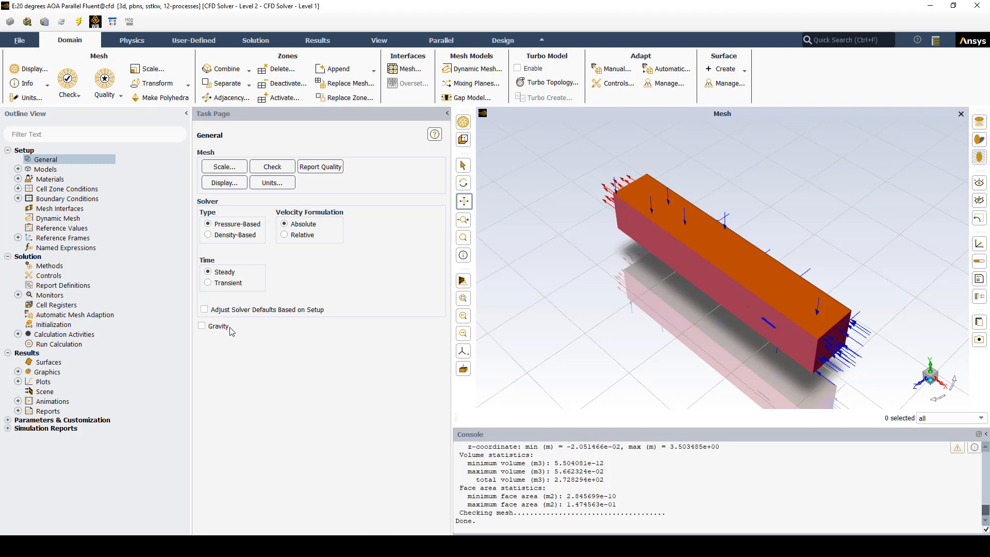
mouse_move(252, 351)
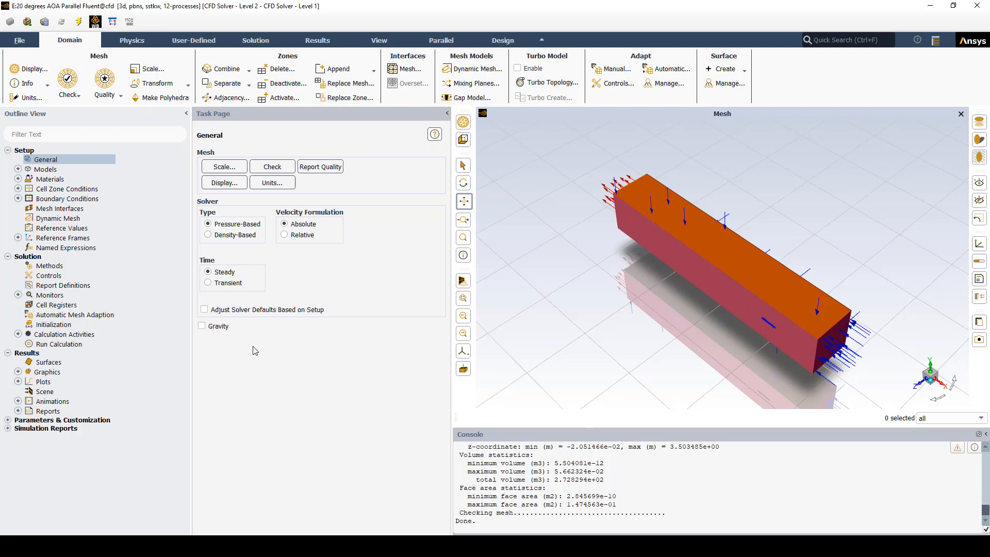
mouse_move(334, 368)
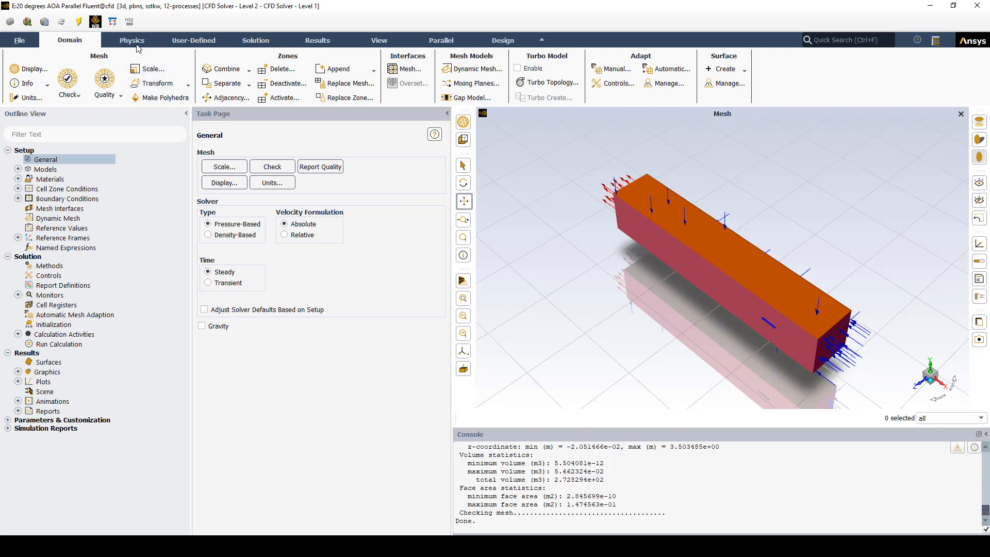
Change the air material's density to ideal-gas and apply the change.
left_click(132, 39)
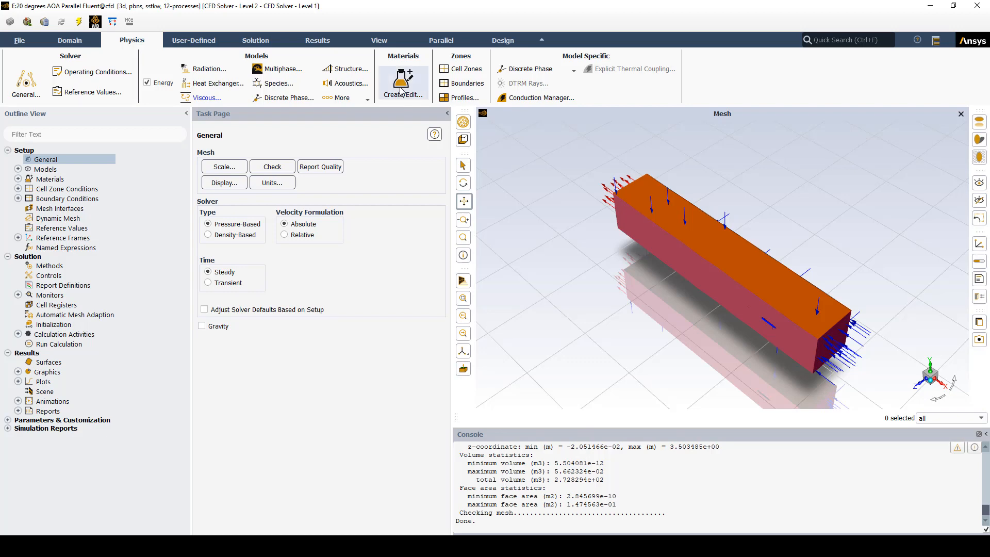
left_click(402, 82)
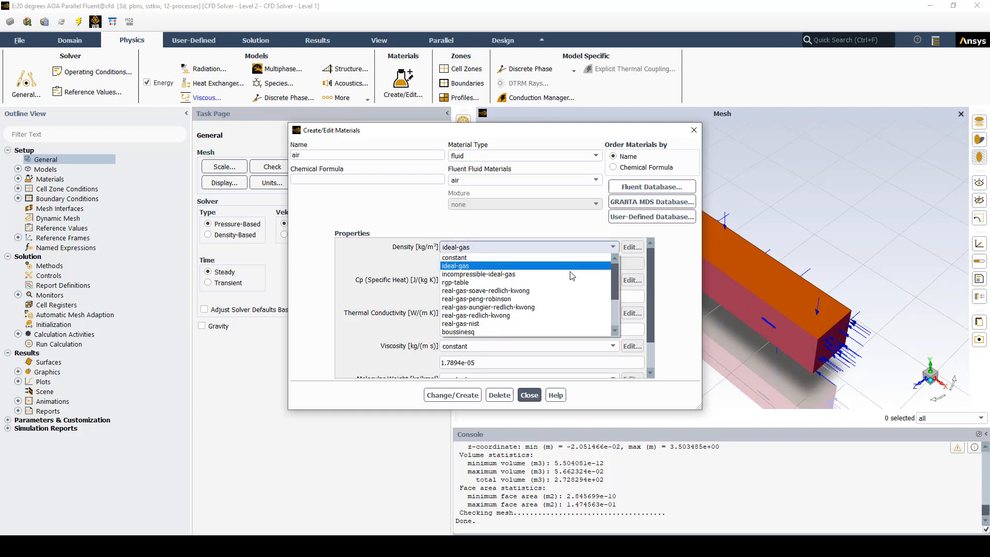
left_click(454, 266)
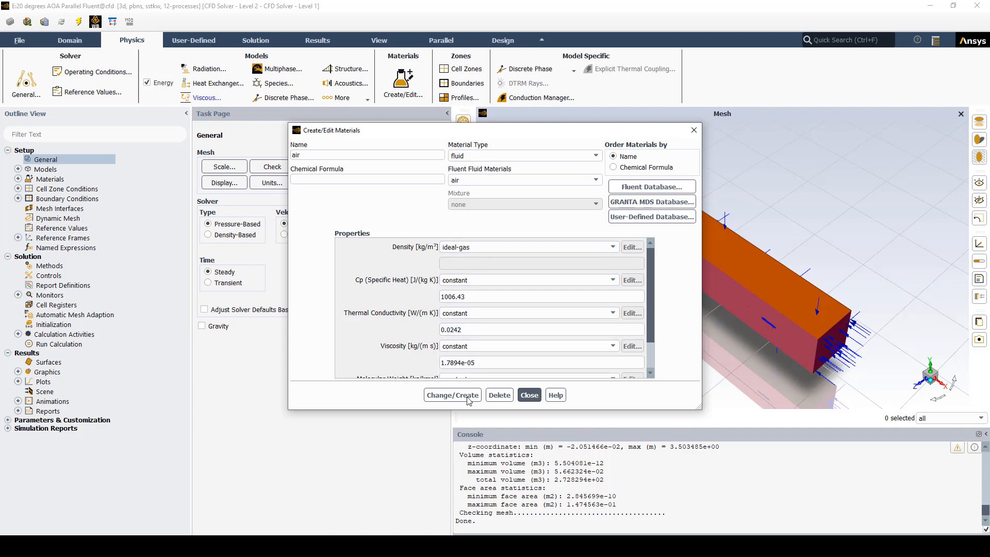
left_click(528, 394)
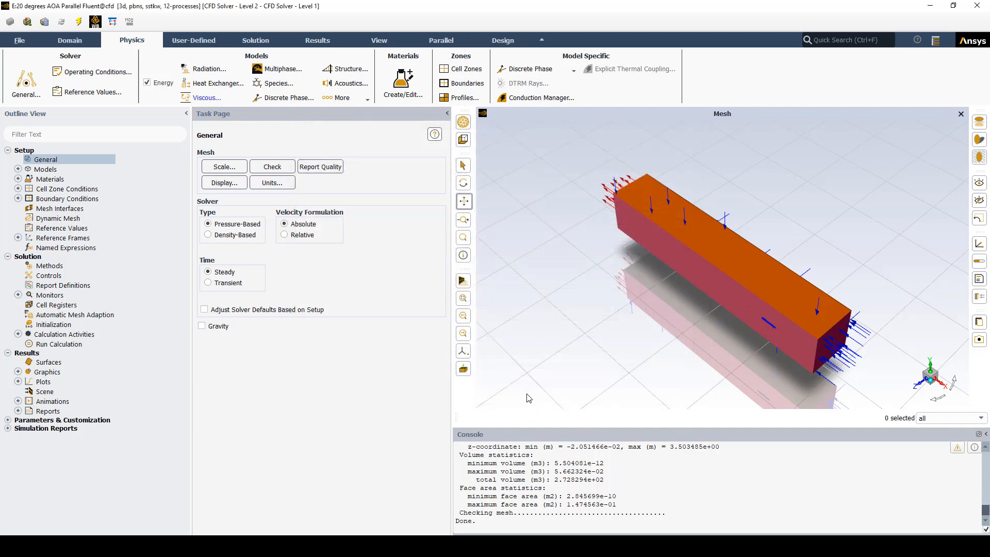
mouse_move(144, 265)
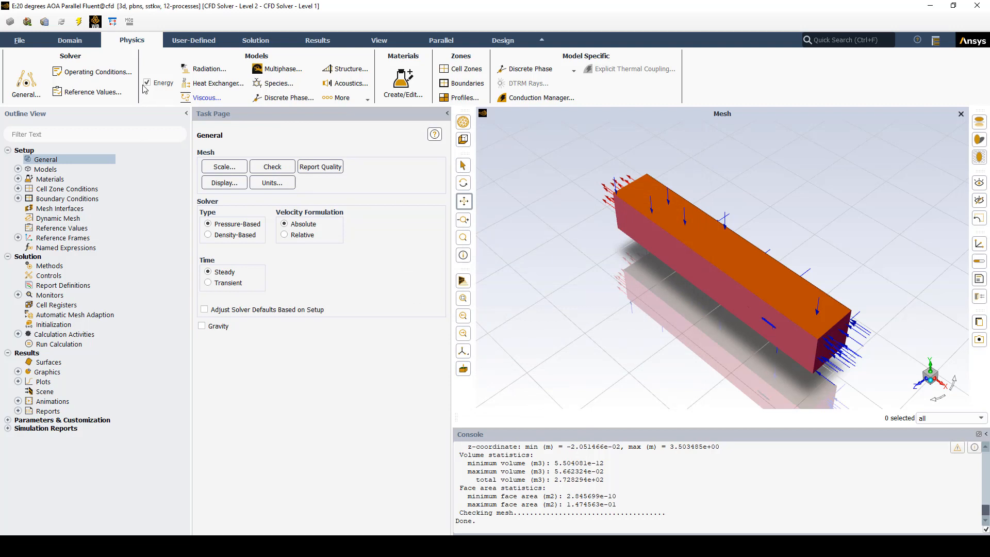
mouse_move(147, 83)
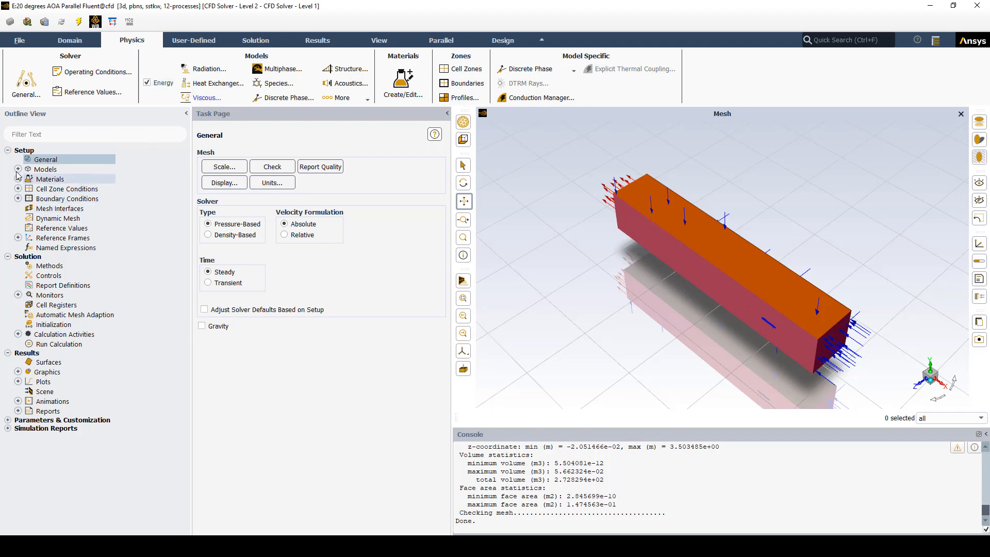
Expand Models and Cell Zone Conditions > Fluid to show zone enclosure-enclosure111.
left_click(19, 169)
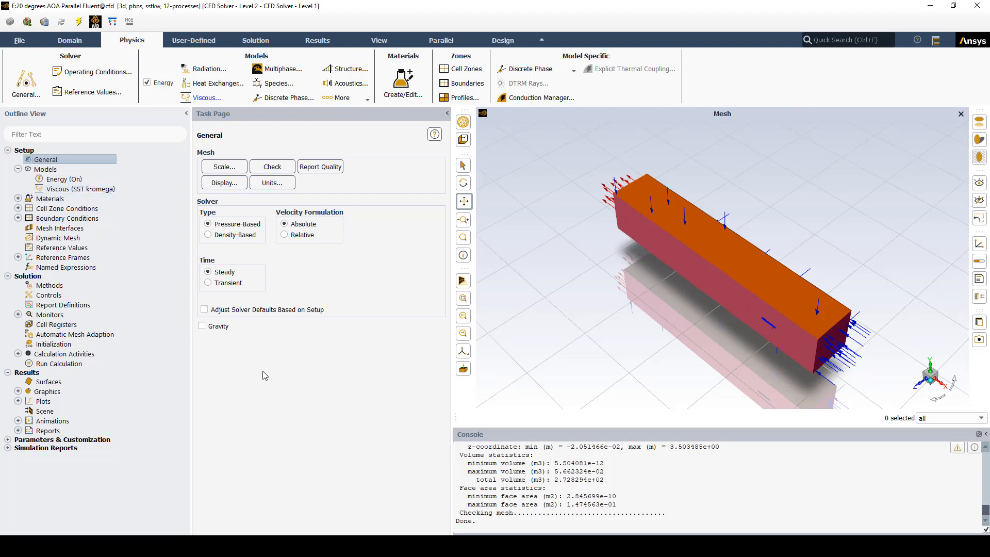
mouse_move(821, 375)
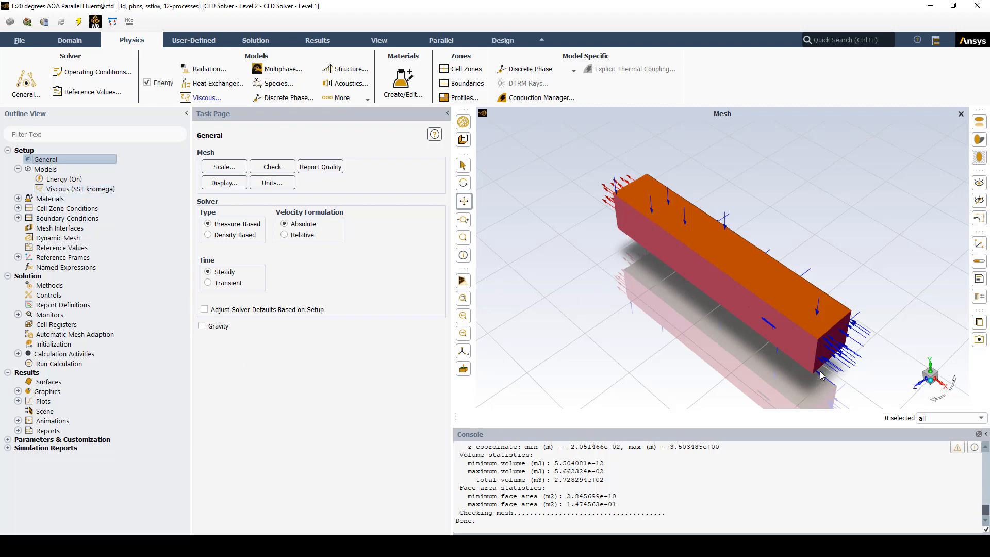
mouse_move(569, 169)
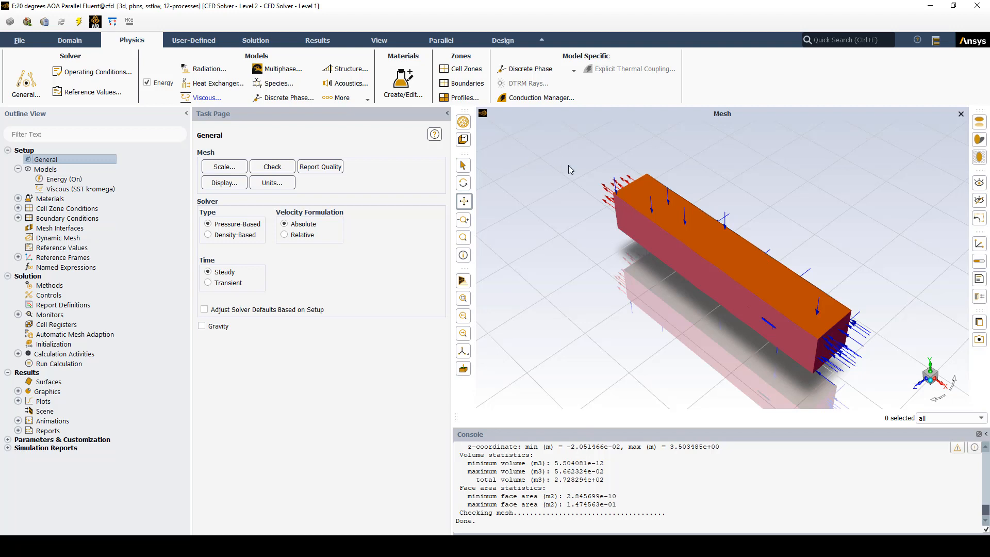
mouse_move(750, 272)
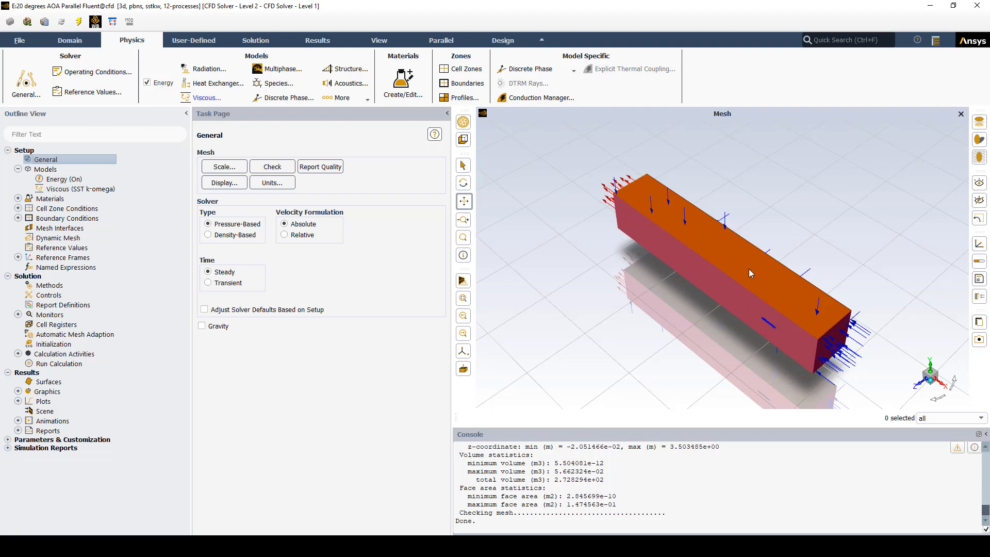
left_click(19, 209)
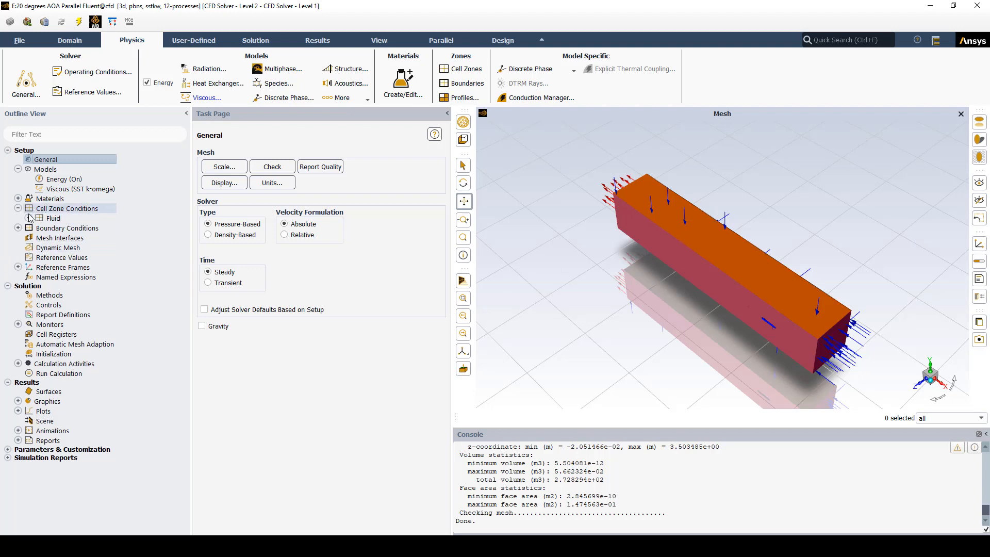
left_click(28, 217)
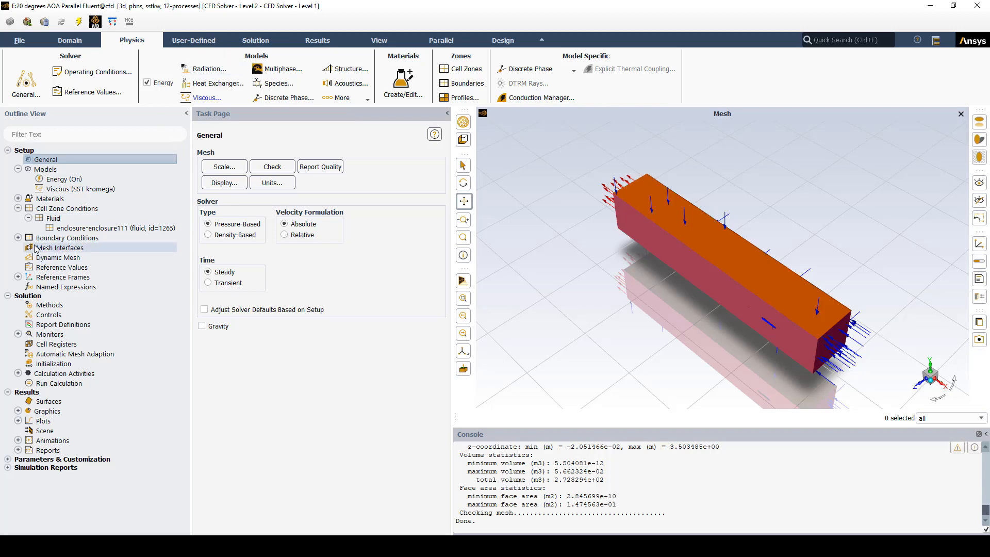
left_click(67, 237)
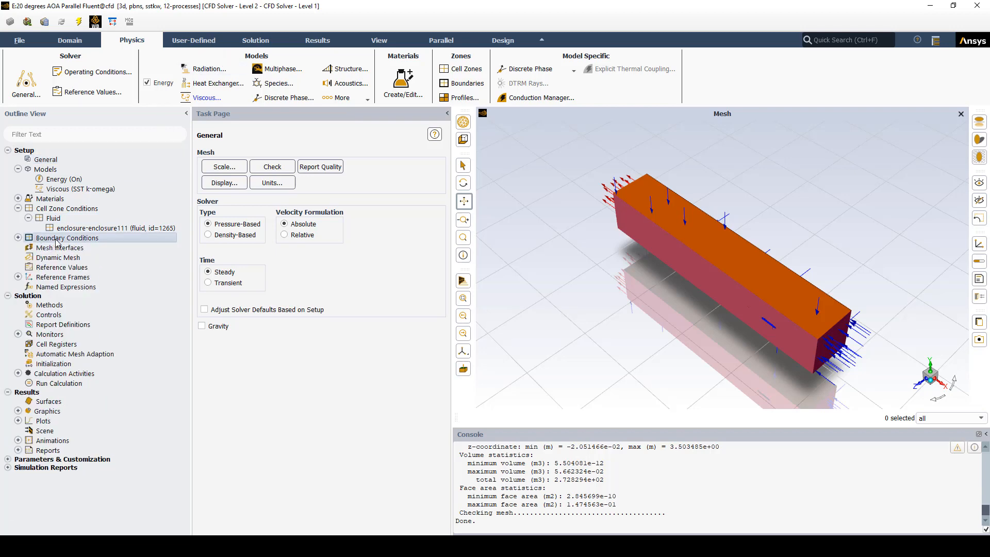
Select the inlet boundary and open its velocity-inlet settings, orbiting the enclosure.
left_click(67, 238)
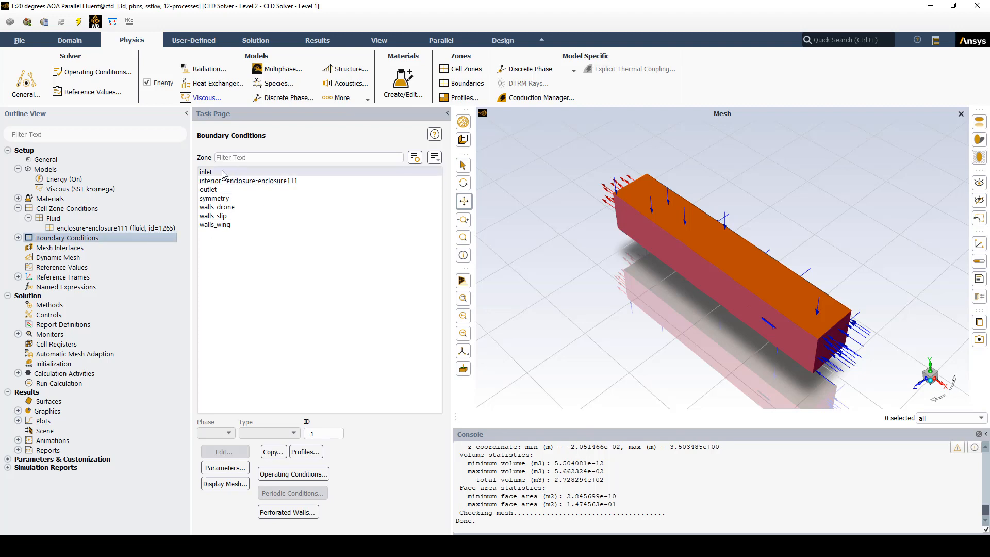
left_click(206, 171)
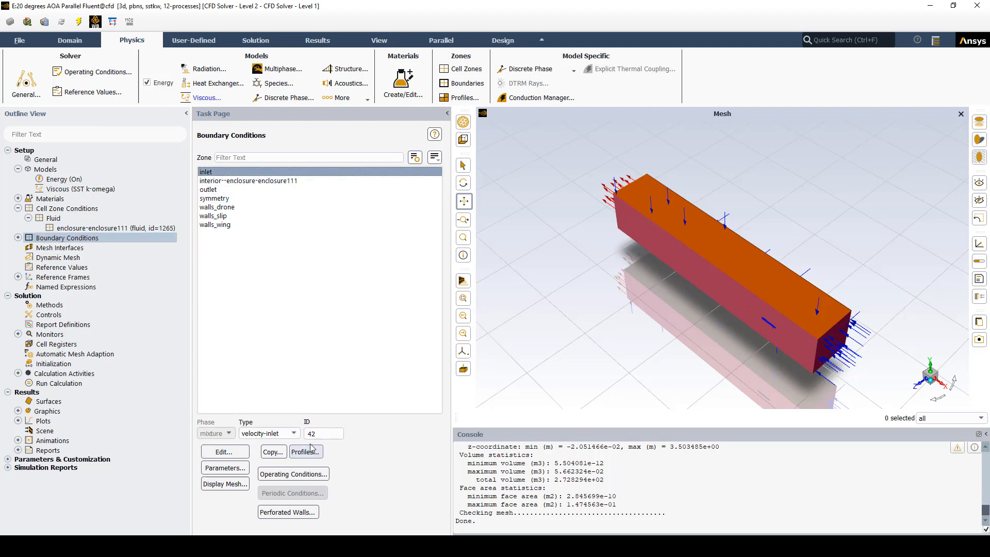
left_click(223, 451)
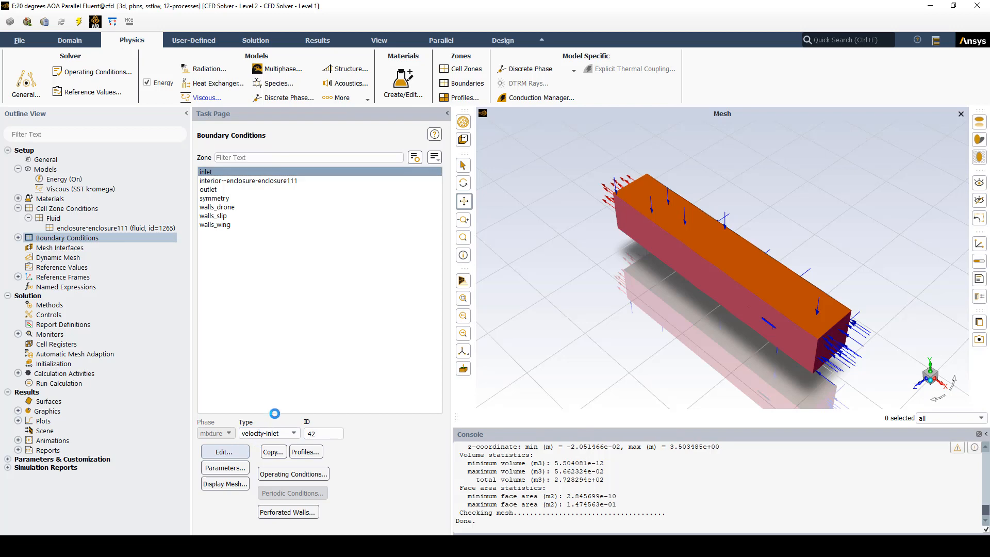
left_click(223, 450)
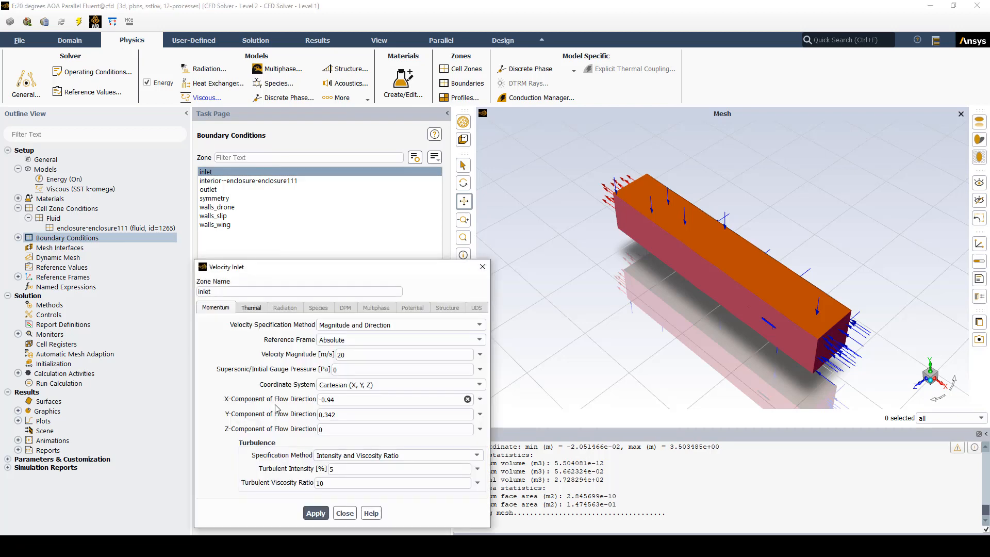
left_click(297, 291)
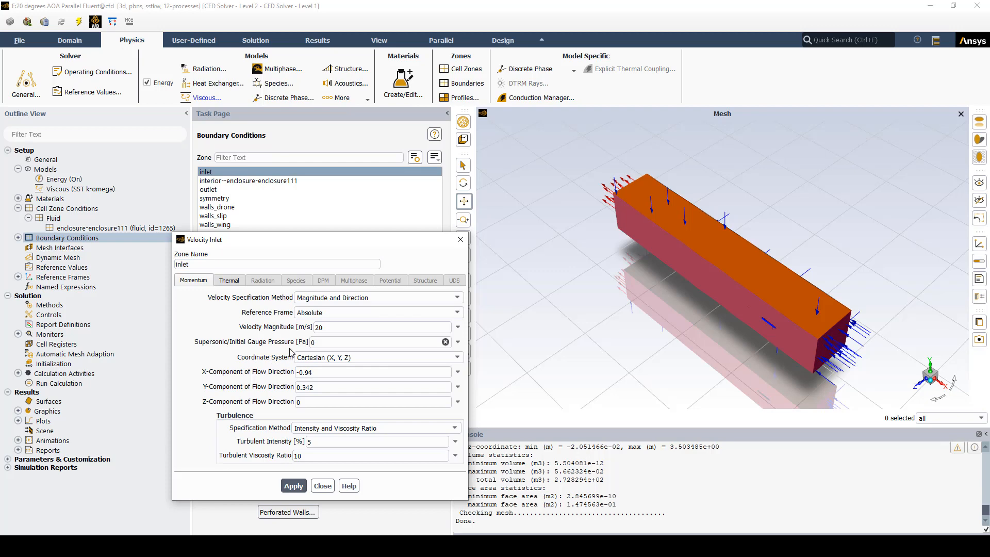
mouse_move(729, 290)
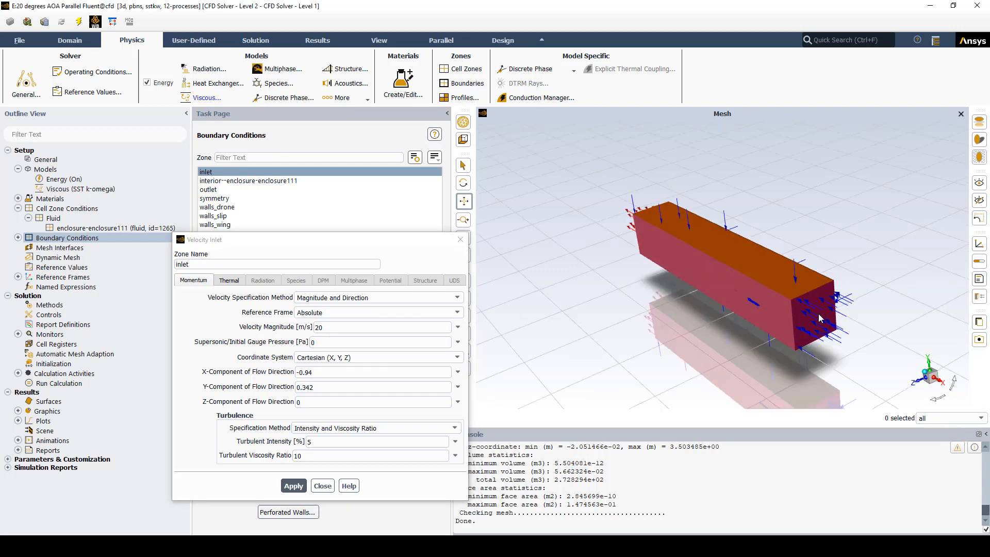
left_click_drag(819, 318, 688, 283)
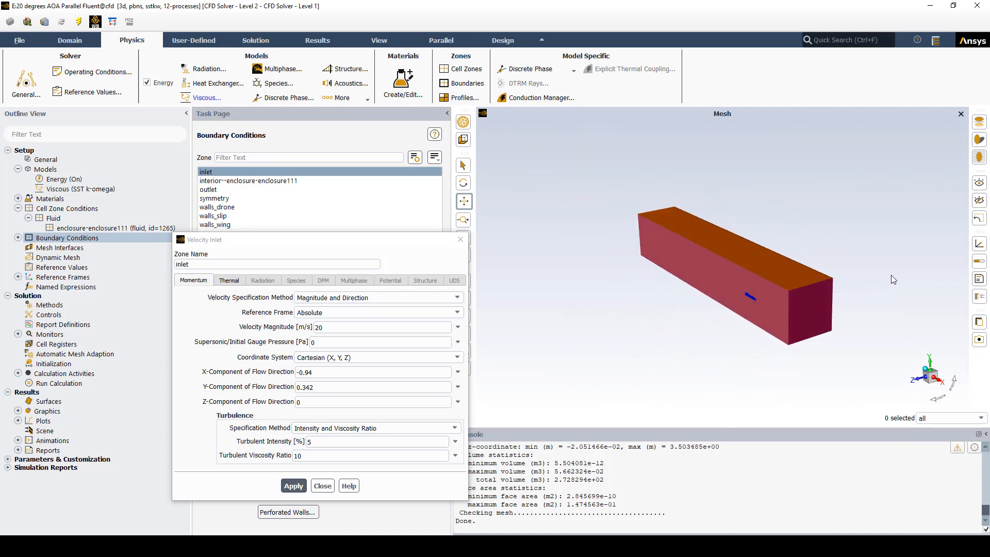
left_click_drag(894, 280, 763, 264)
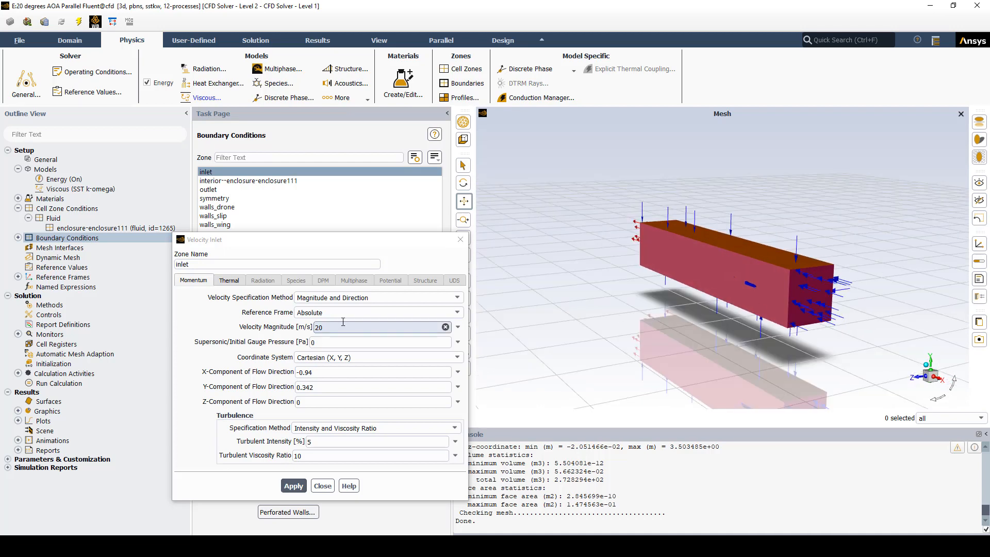
mouse_move(278, 334)
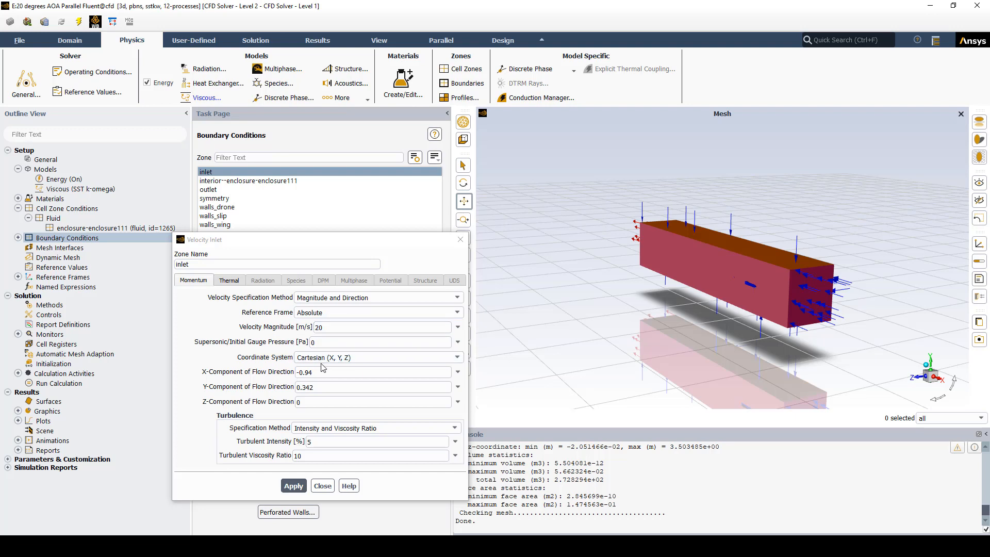
Confirm 20 m/s with flow direction -0.94, 0.342, 0 and apply the inlet settings.
left_click(372, 386)
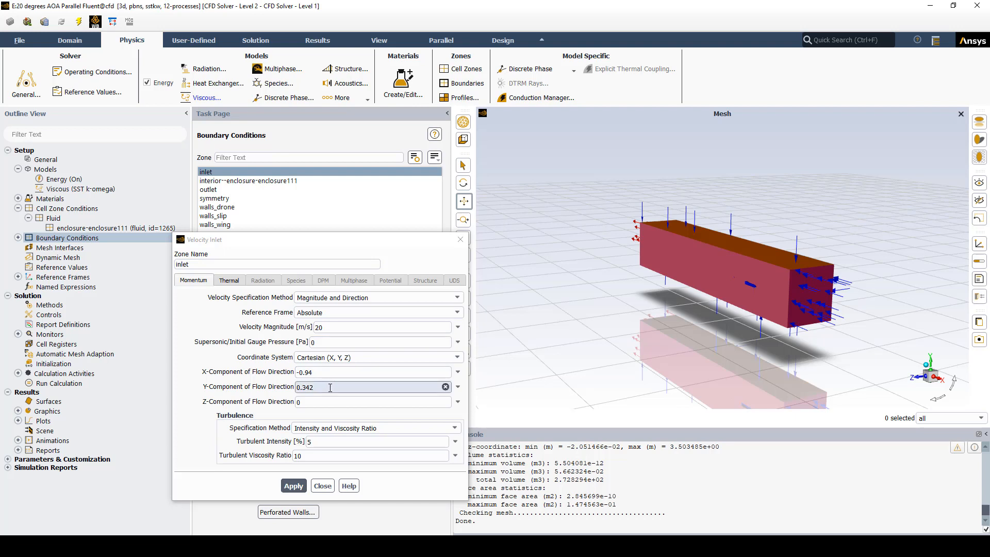
left_click(372, 372)
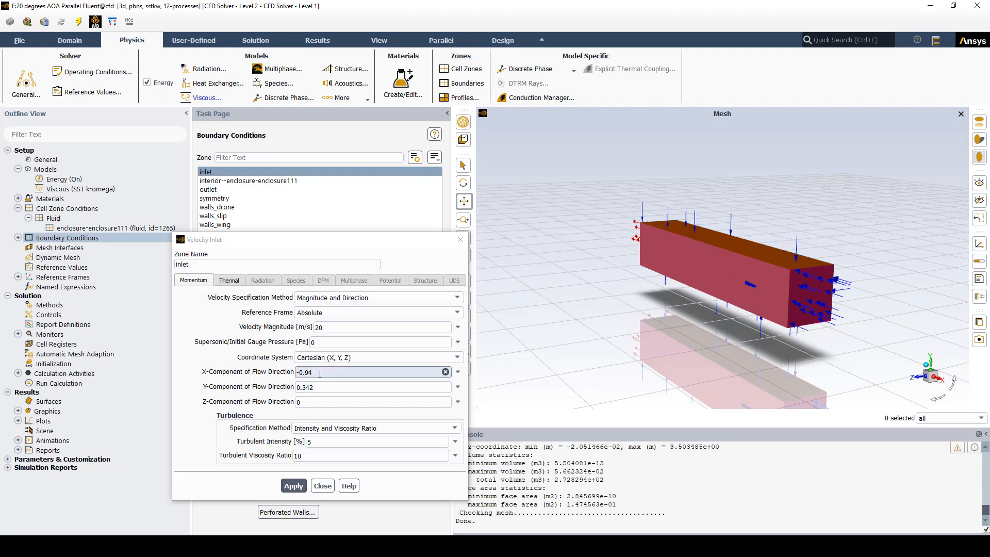
left_click(372, 386)
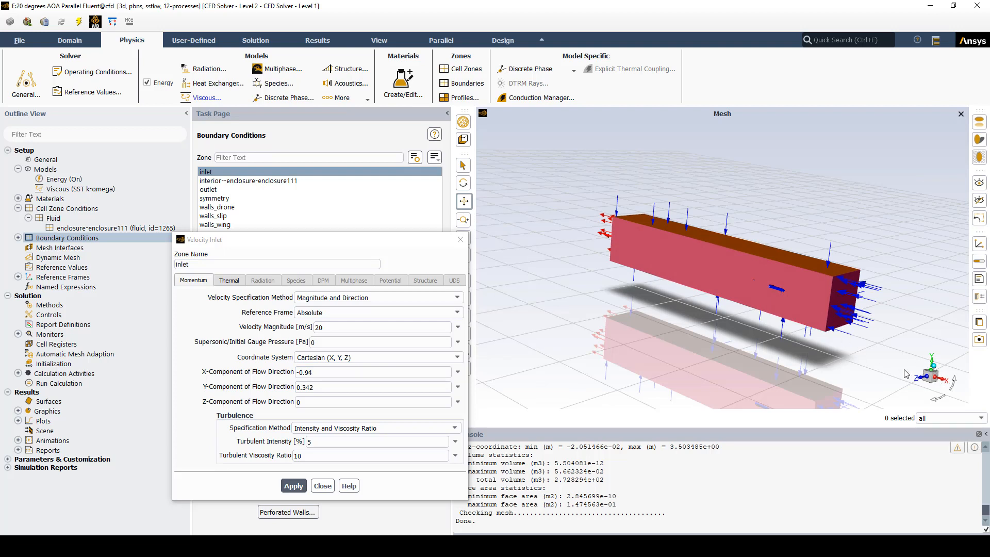
left_click(372, 371)
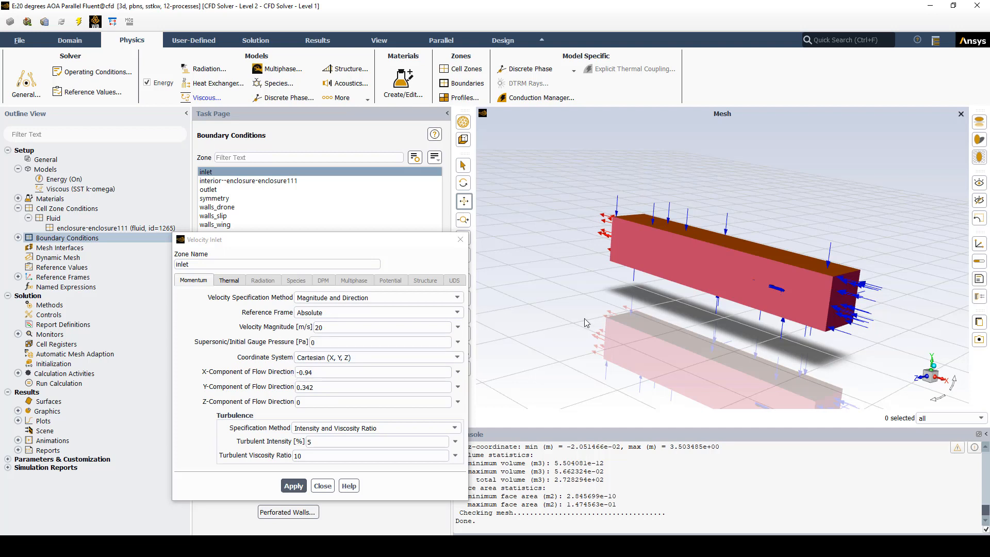
mouse_move(681, 202)
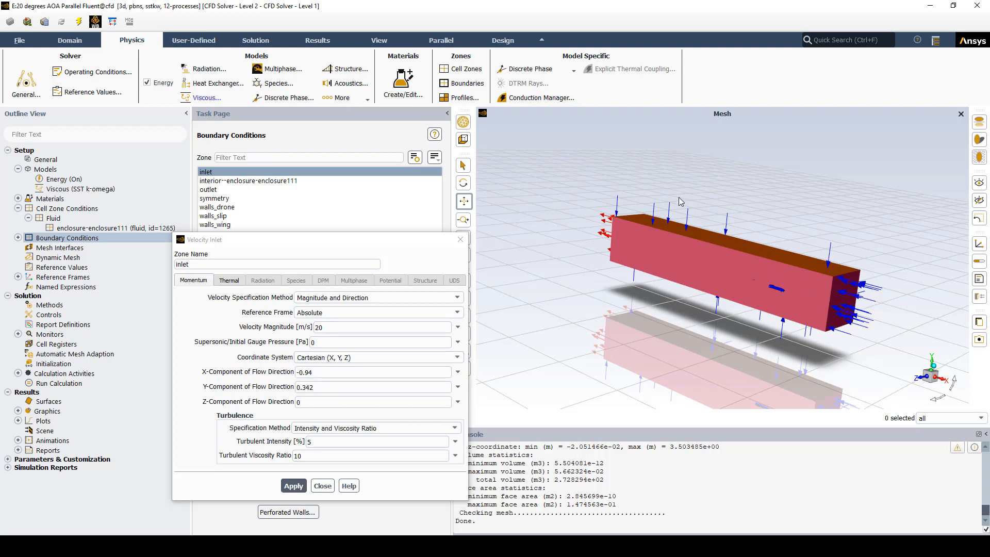
left_click(369, 387)
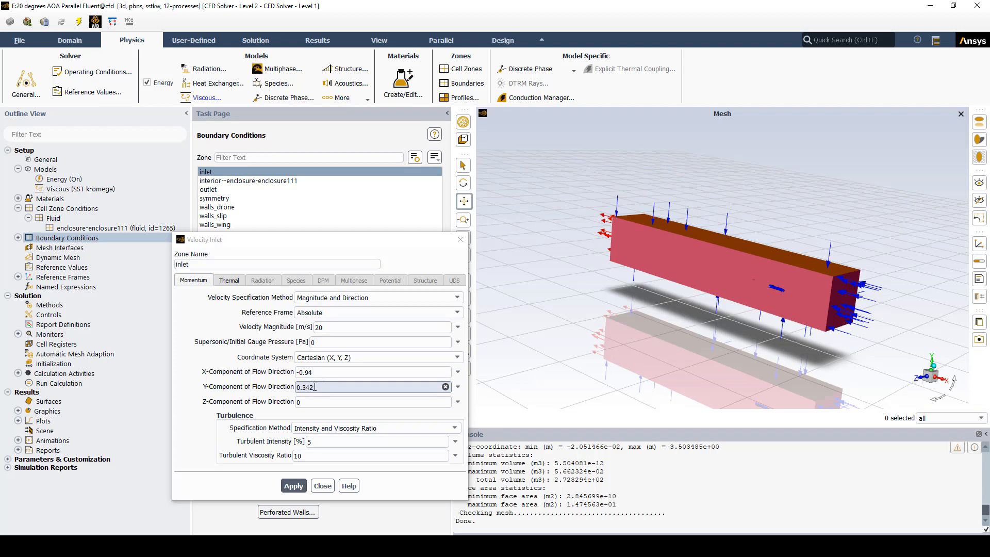
left_click(293, 485)
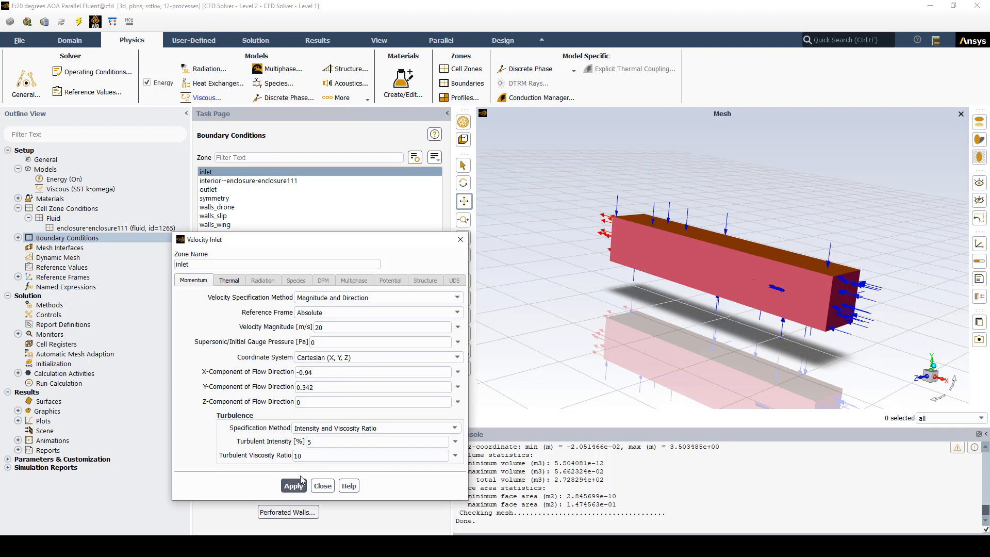
left_click(322, 486)
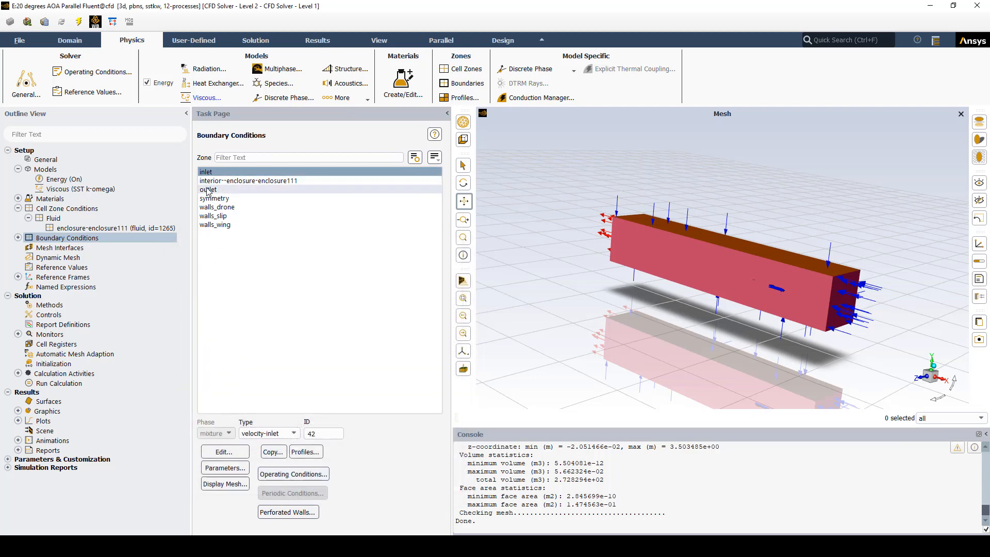
Open the outlet boundary's pressure-outlet settings, showing ID 39.
left_click(207, 189)
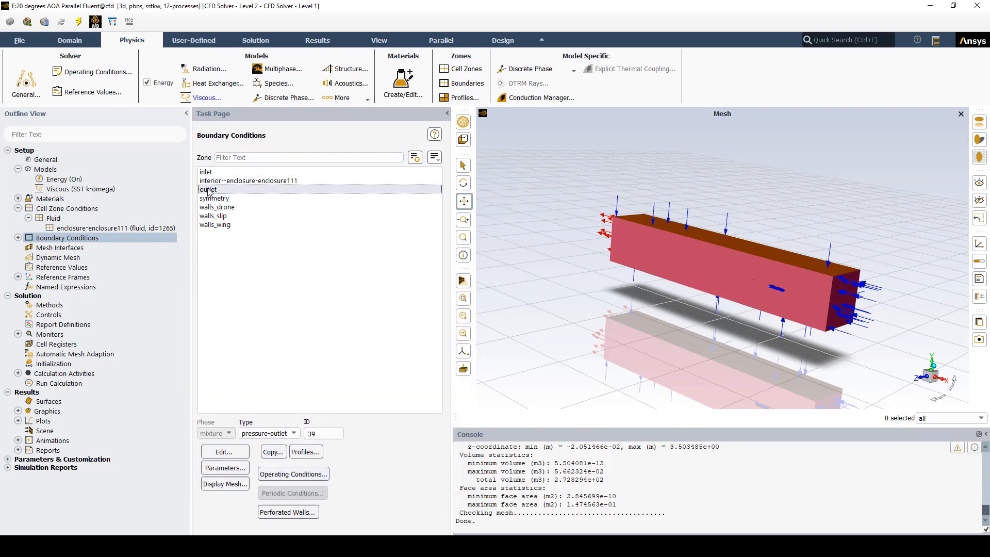
double_click(208, 188)
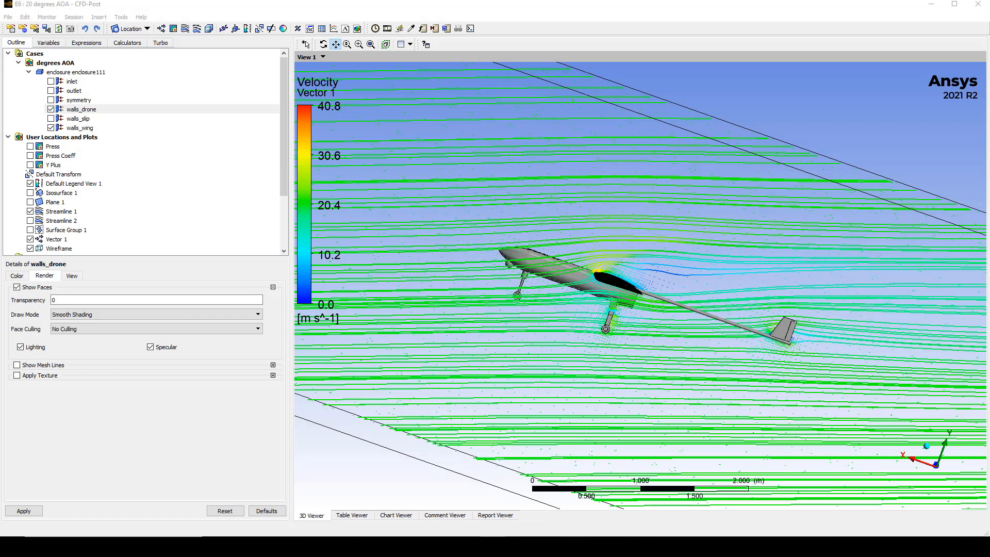
mouse_move(455, 367)
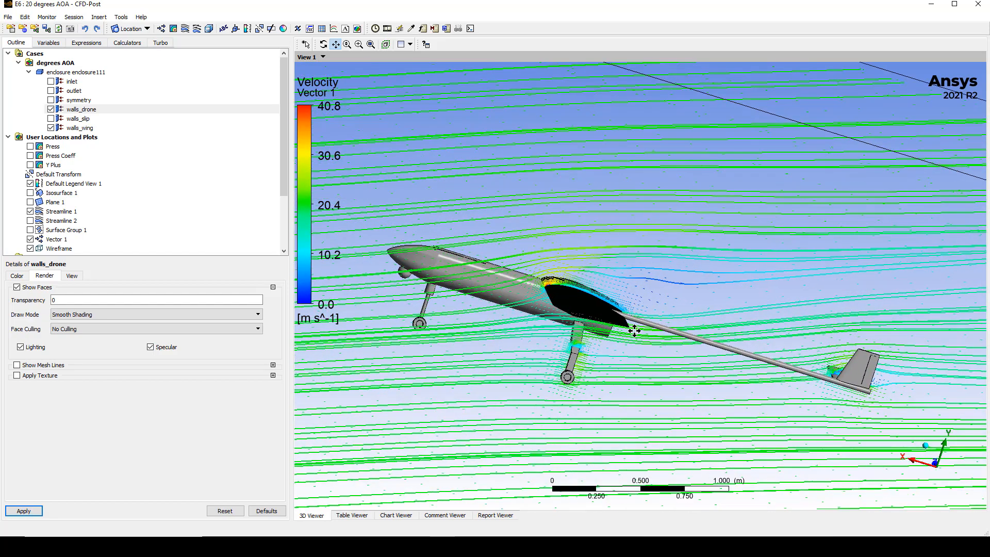
Select walls_wing in the CFD-Post Outline to show its display details.
left_click(80, 127)
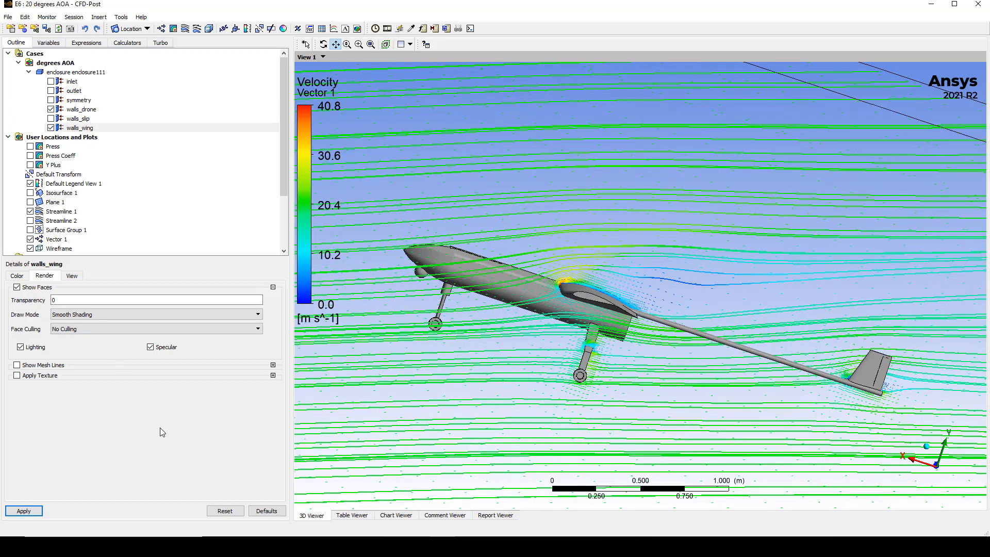